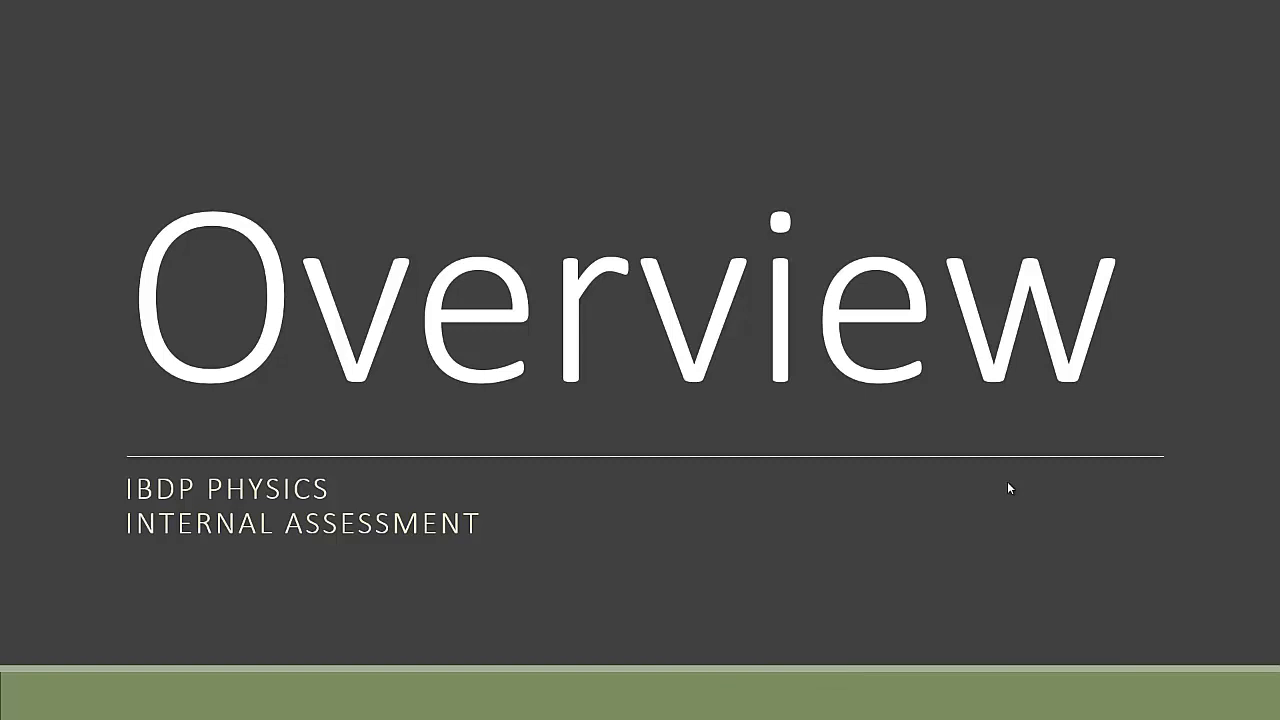
mouse_move(1030, 502)
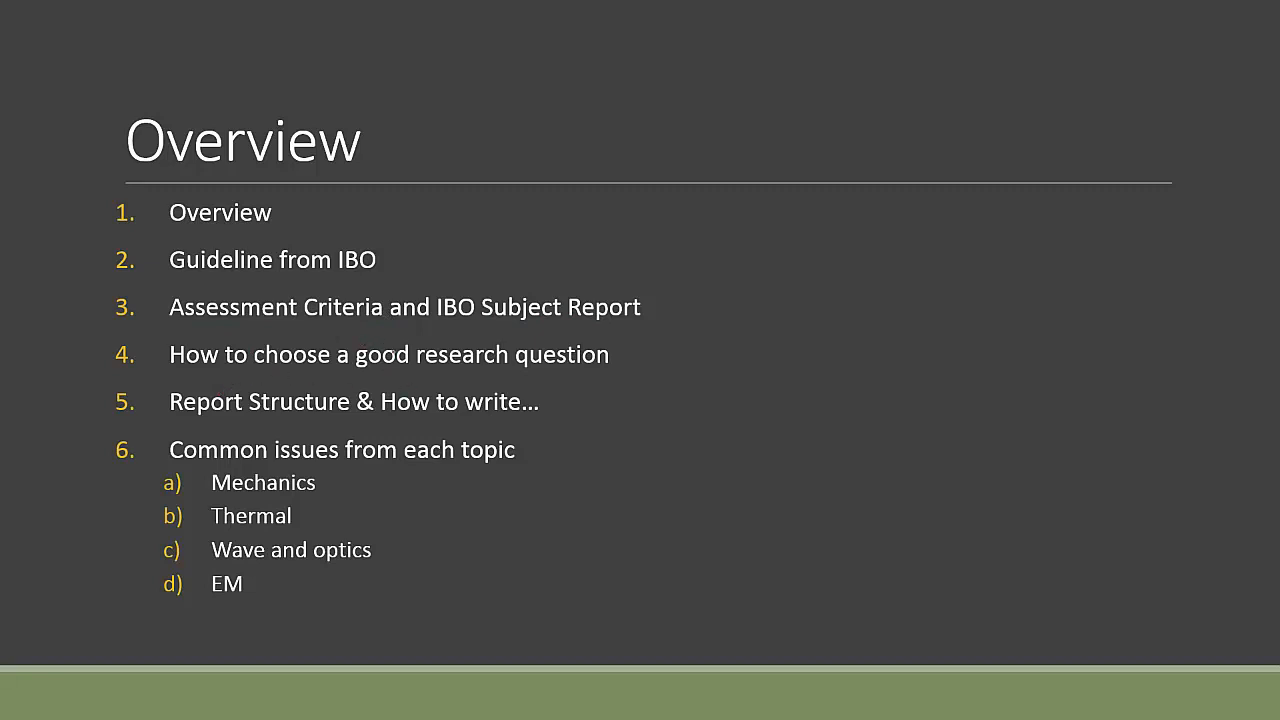
- Underline 'a good research question' in item four with the red pen
left_click_drag(345, 372, 600, 368)
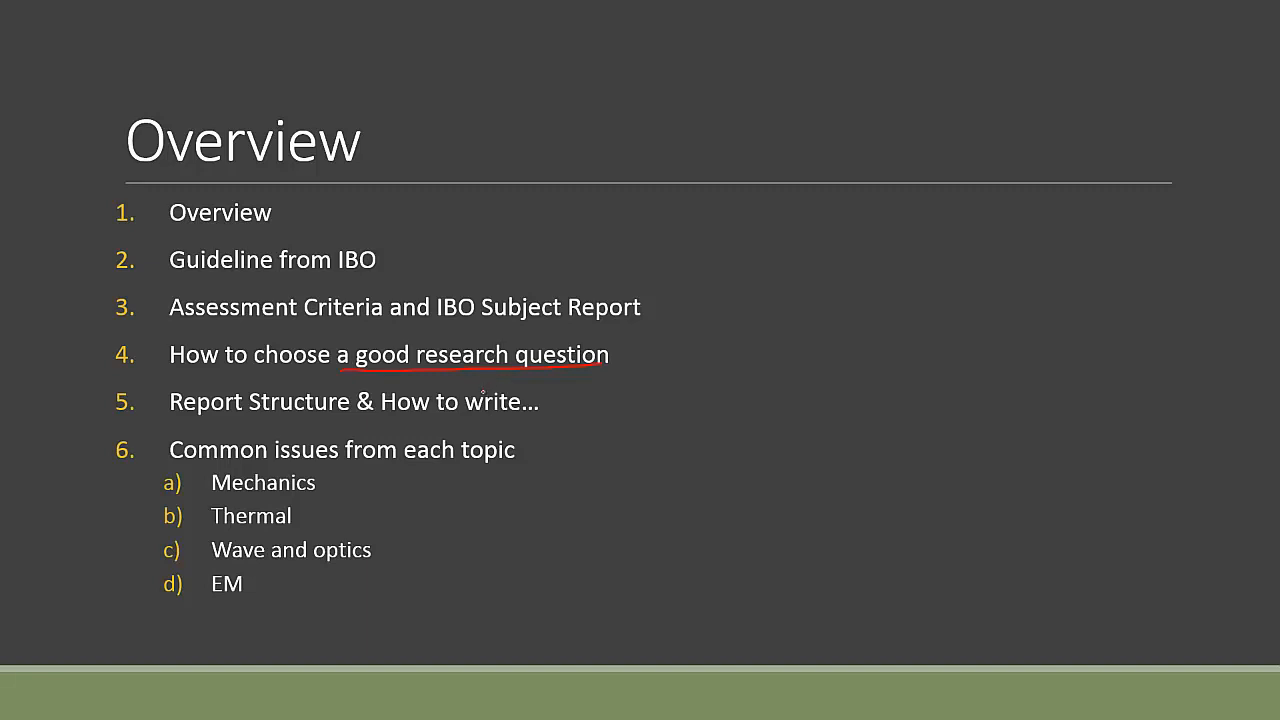
mouse_move(484, 389)
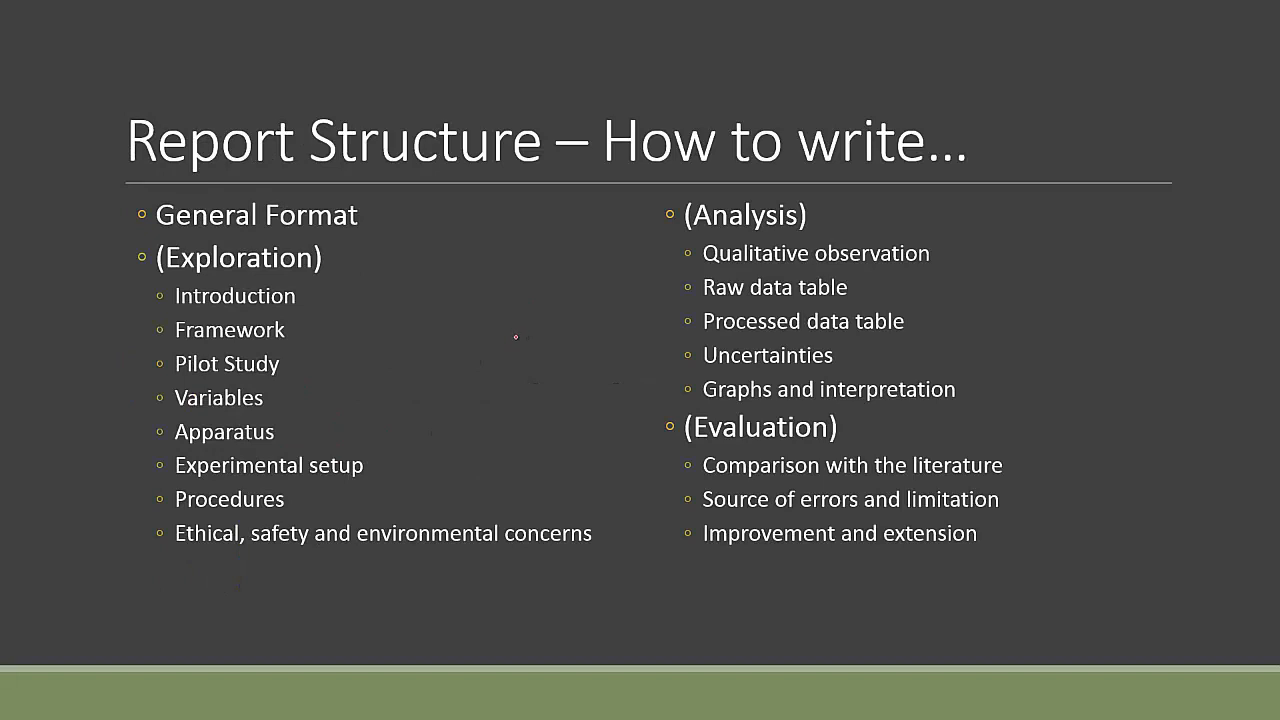
mouse_move(512, 347)
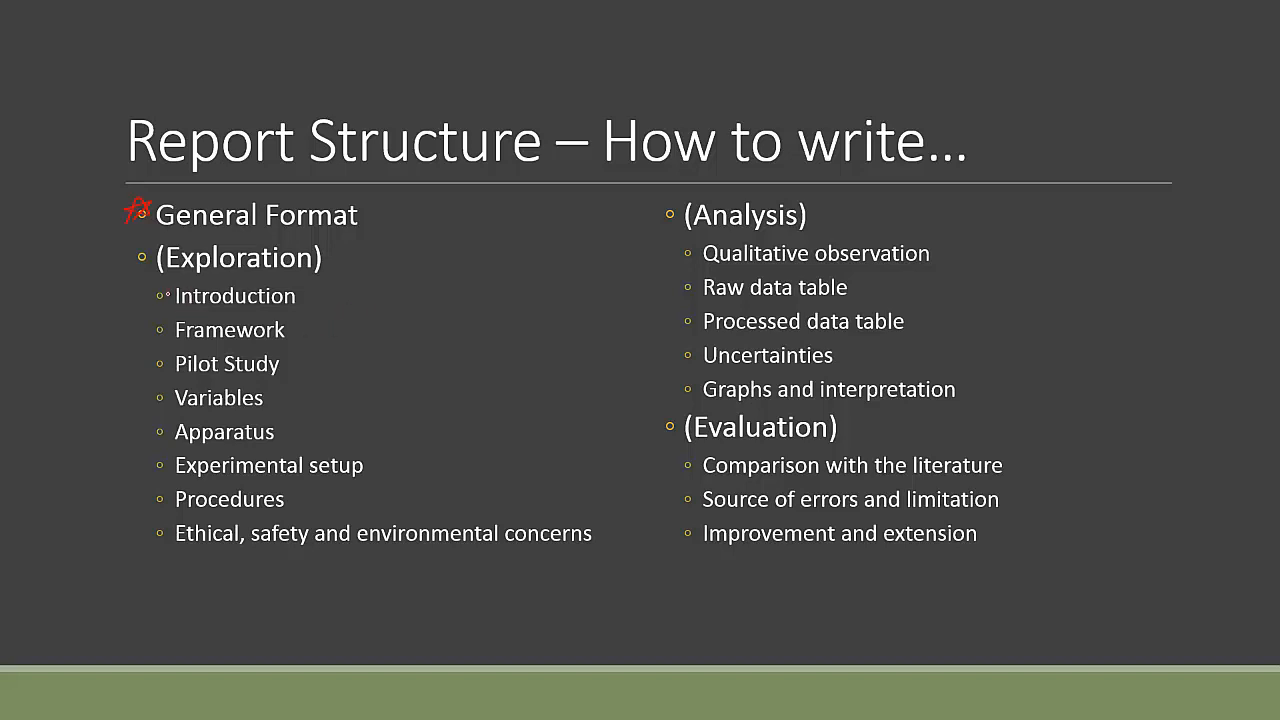
- Draw a red star beside General Format and a red bracket beside the Exploration sub-points
left_click_drag(160, 290, 155, 520)
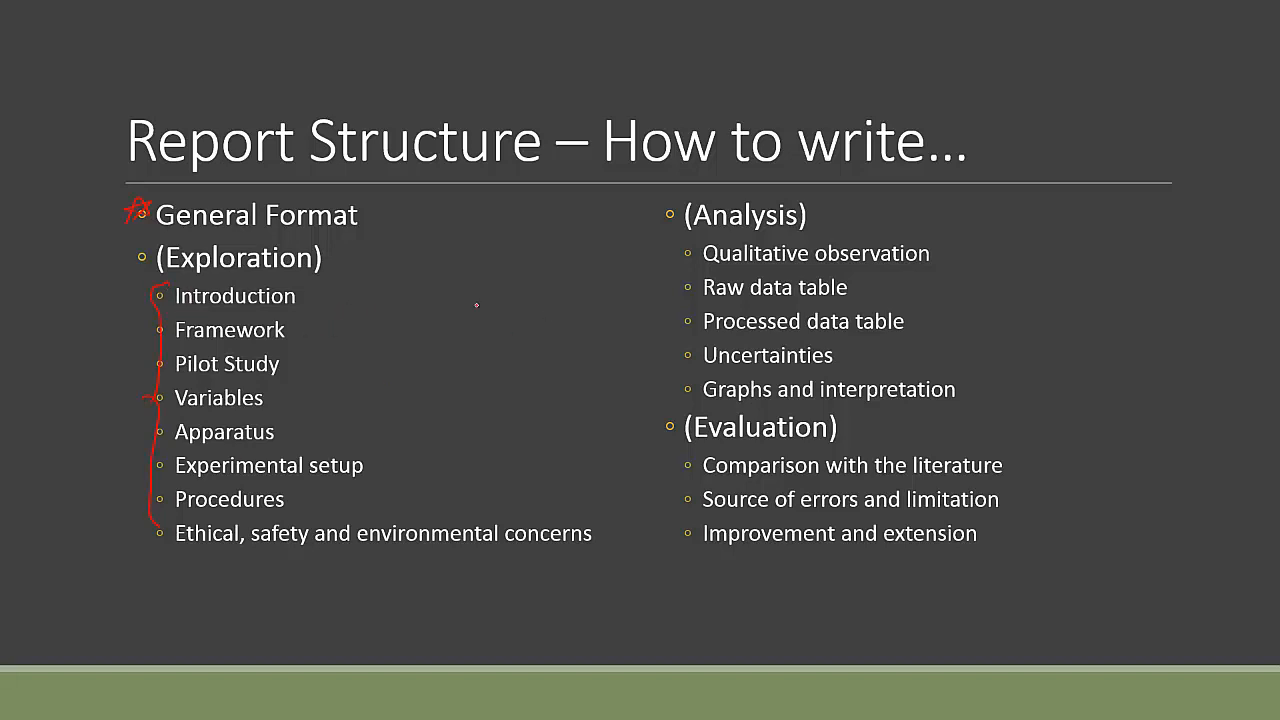
left_click_drag(680, 250, 675, 400)
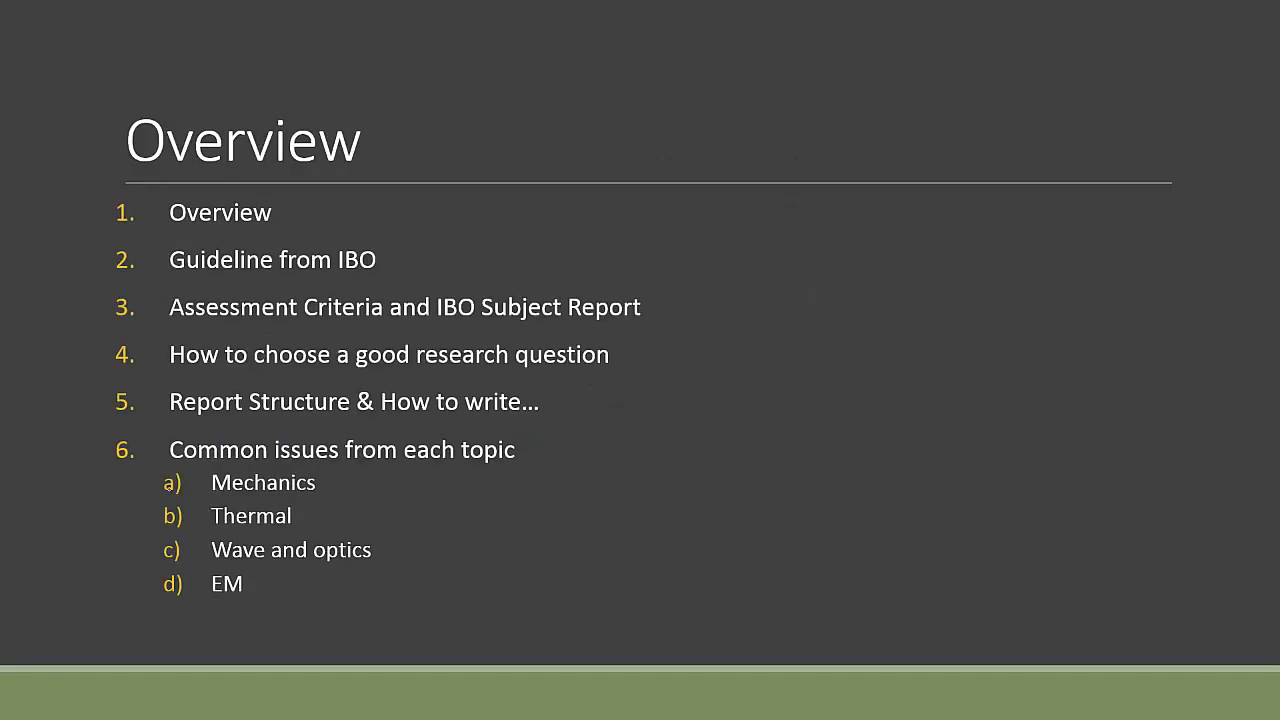
mouse_move(156, 531)
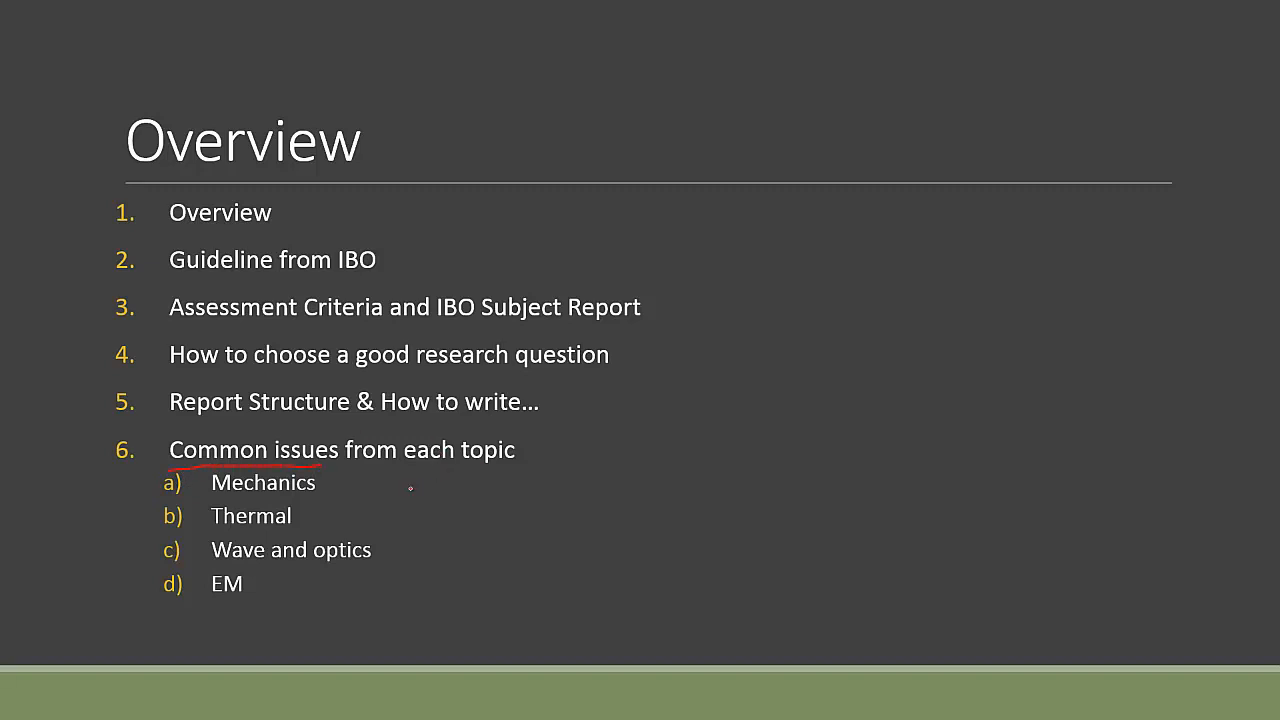
mouse_move(324, 520)
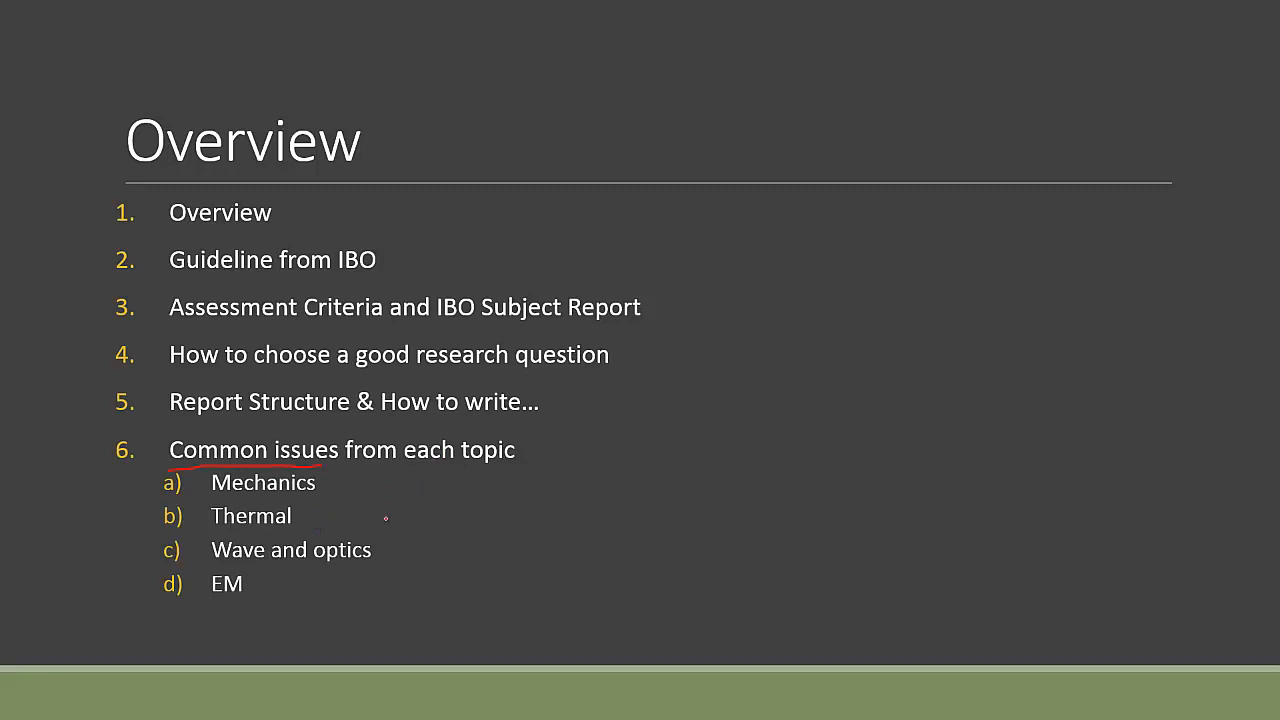
mouse_move(573, 499)
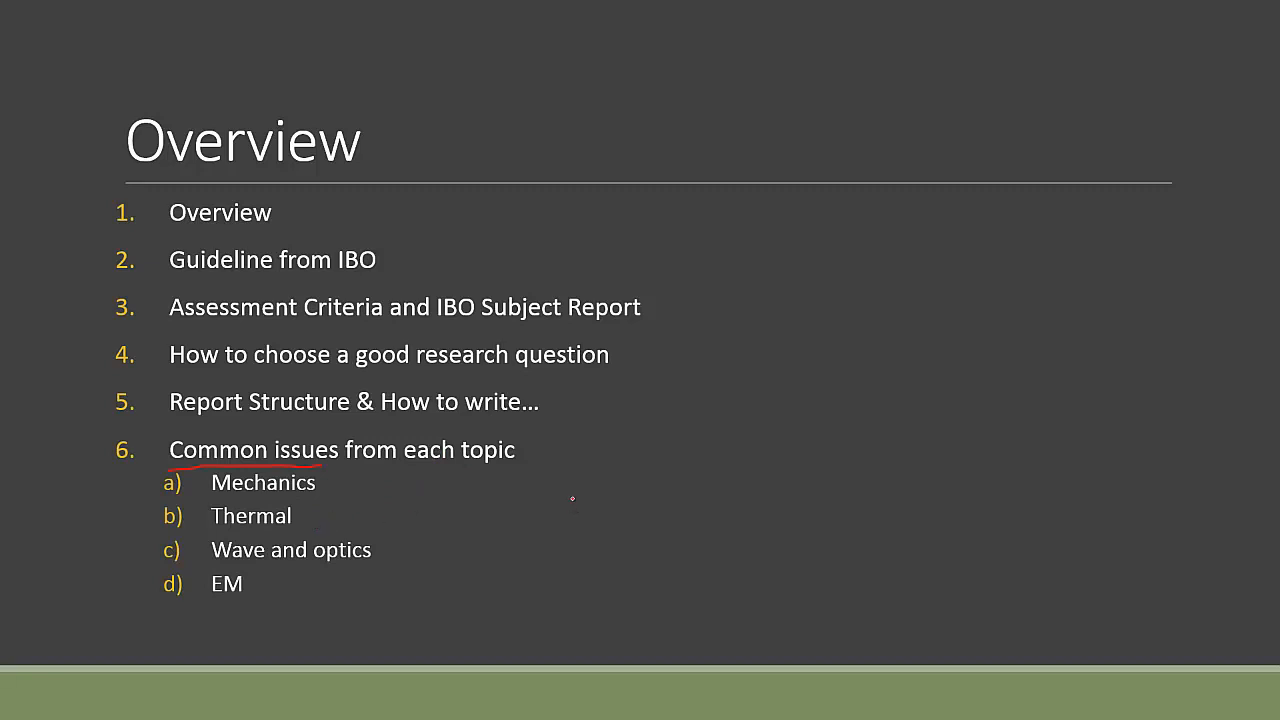